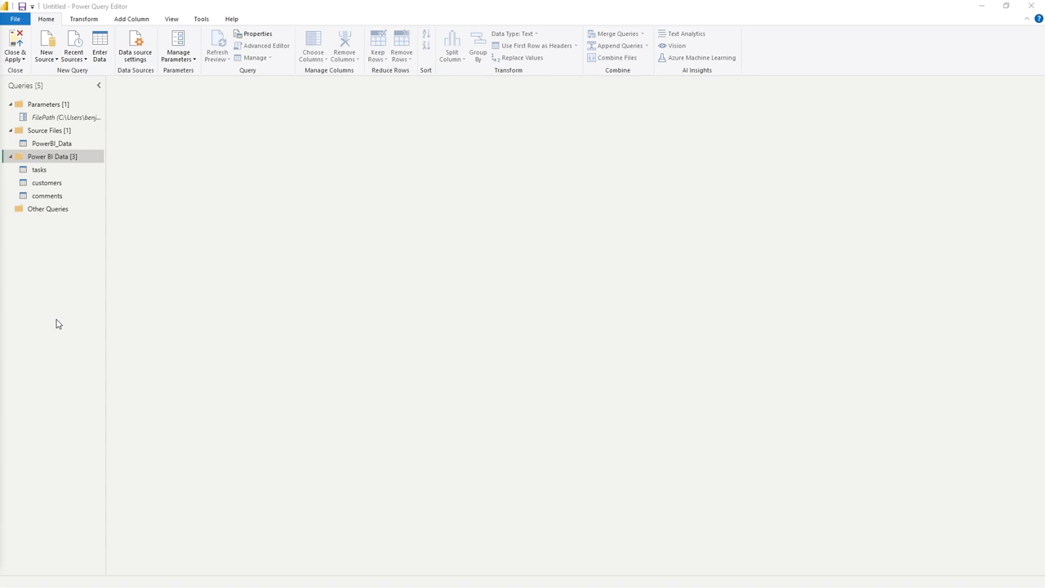
mouse_move(14, 44)
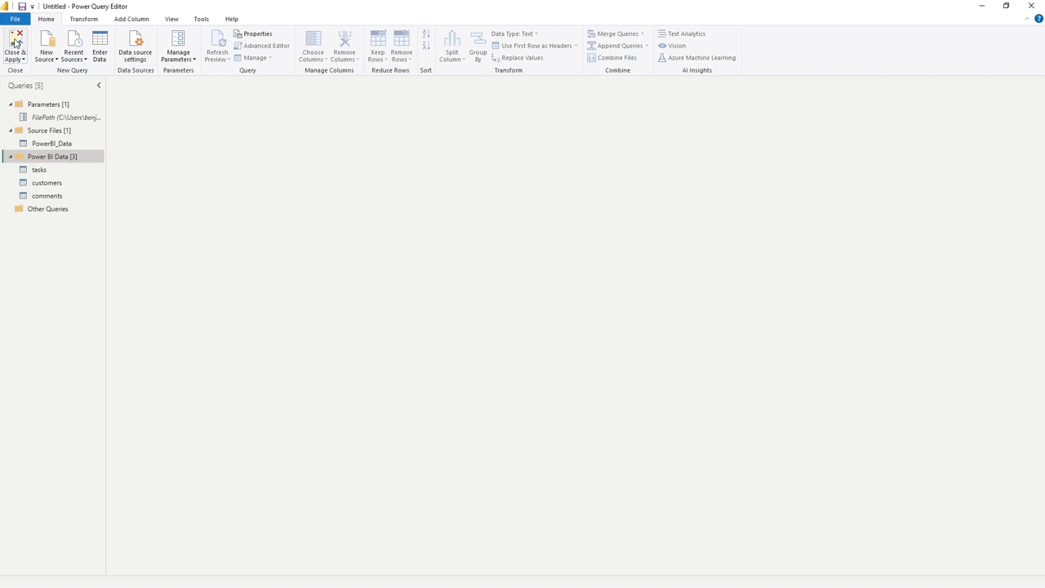
- Close & Apply the queries to load the four tables into the report view
left_click(15, 46)
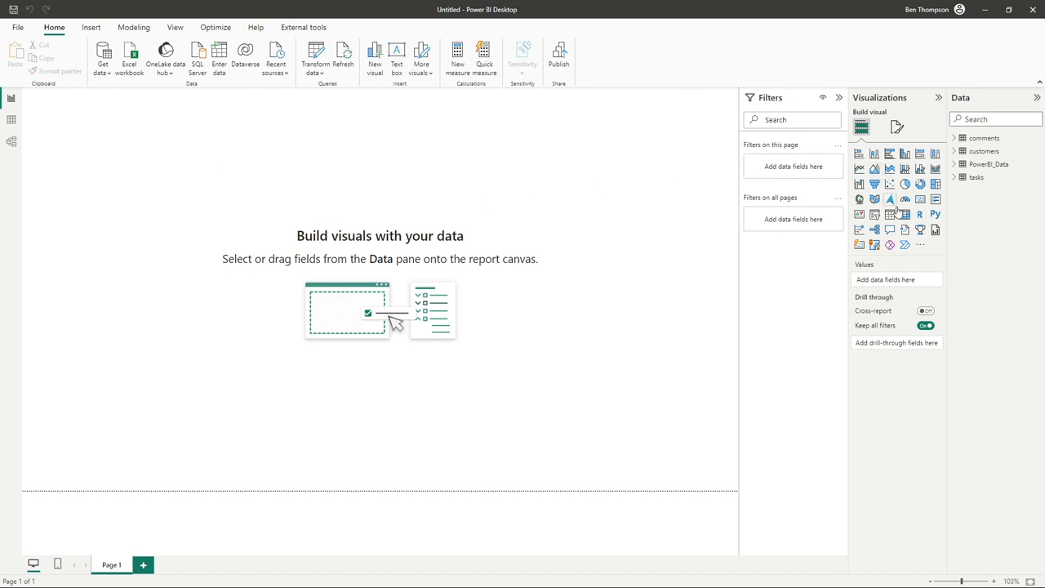
mouse_move(992, 202)
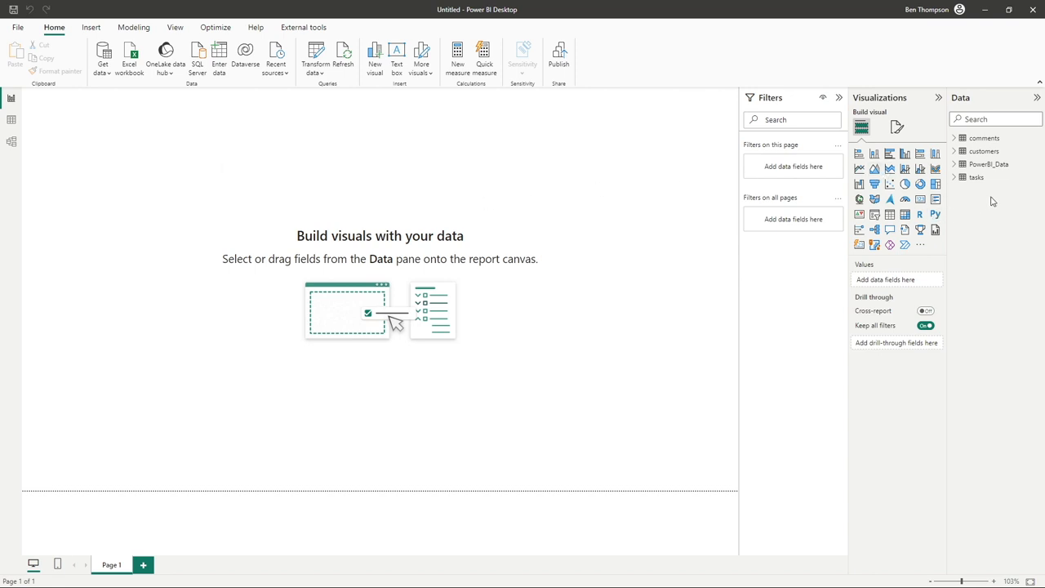
mouse_move(976, 178)
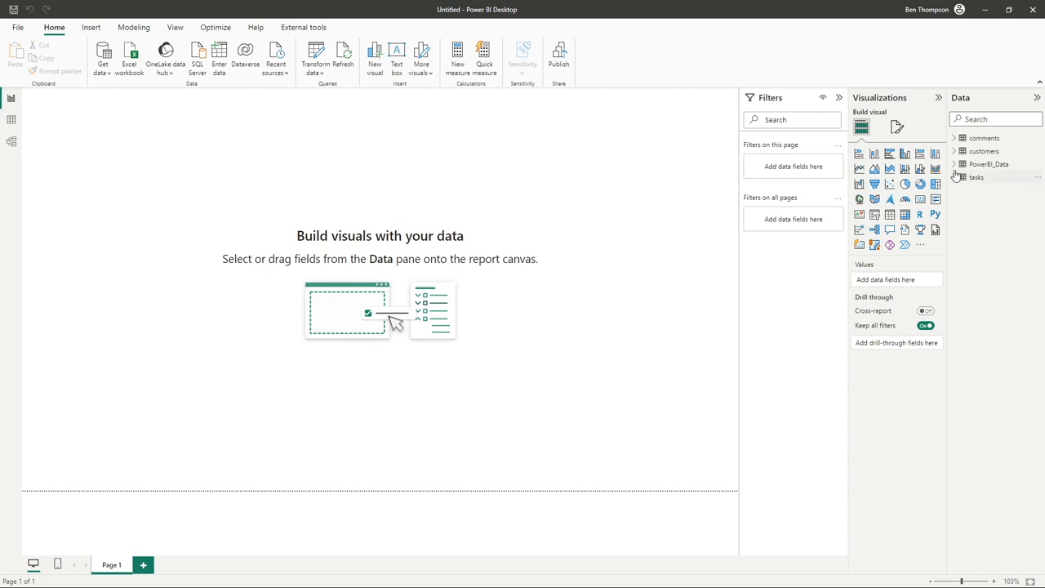
left_click(953, 164)
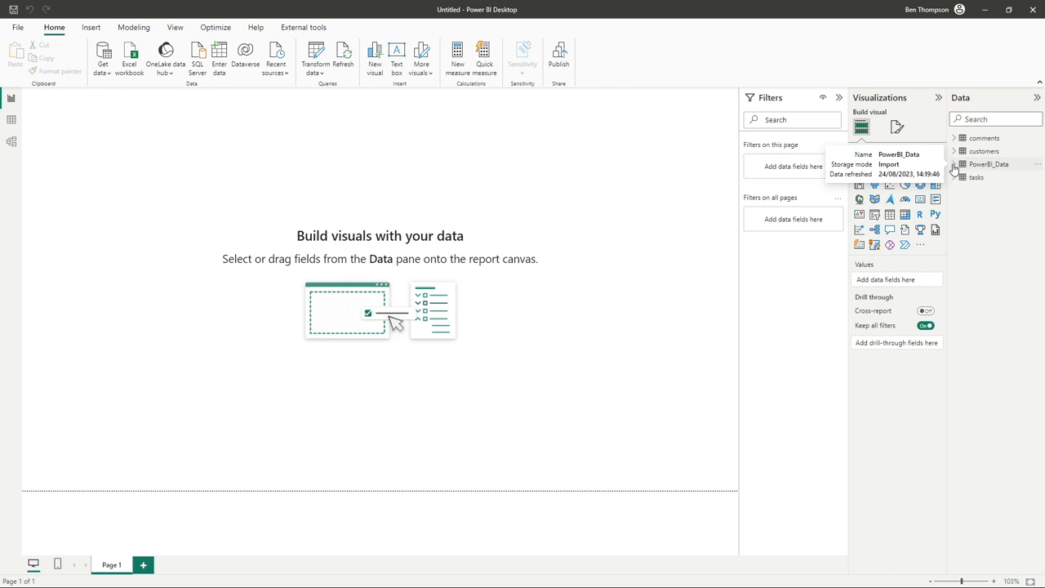
mouse_move(963, 169)
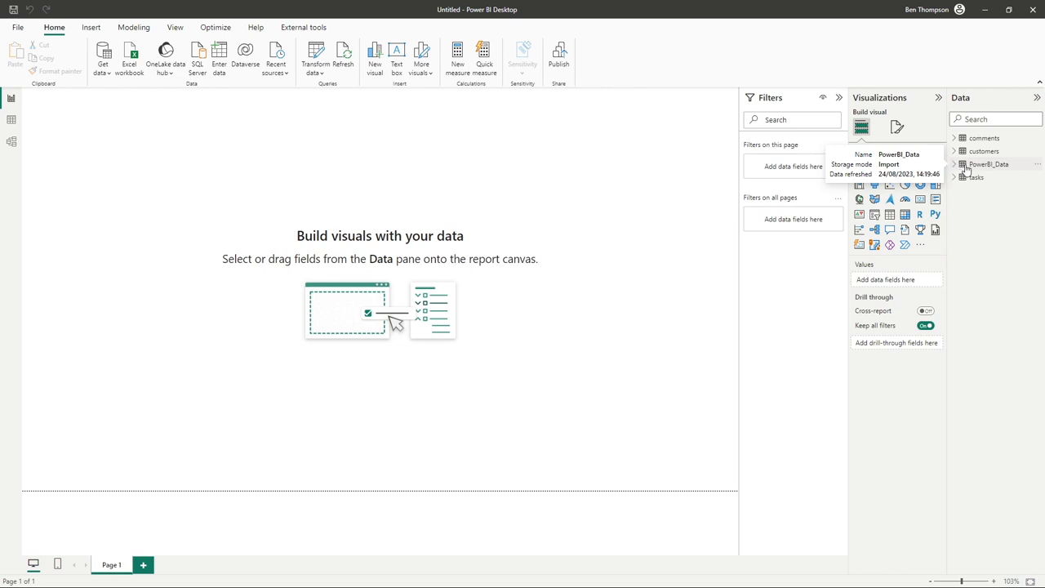
mouse_move(957, 169)
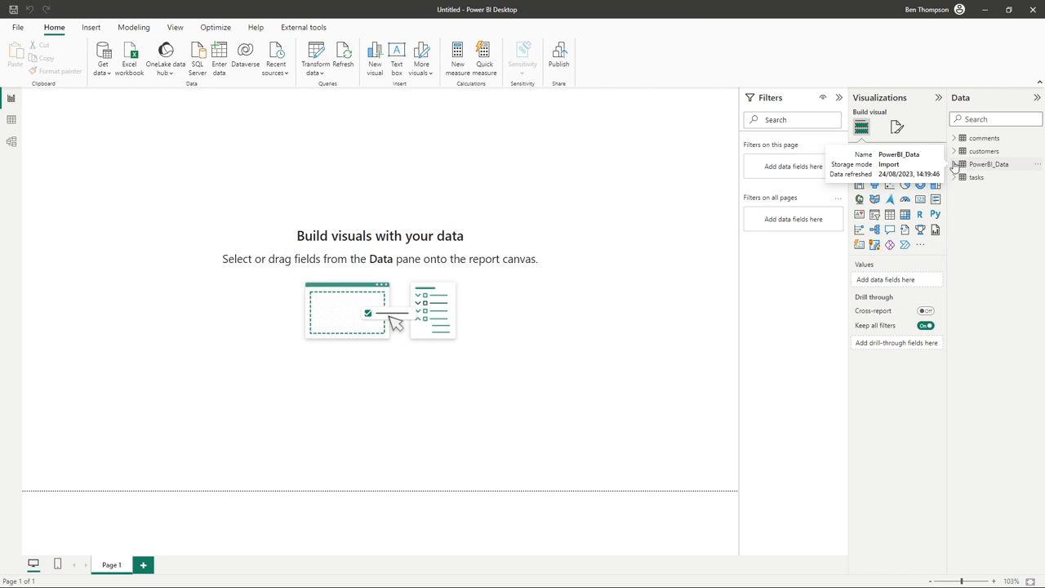
left_click(955, 164)
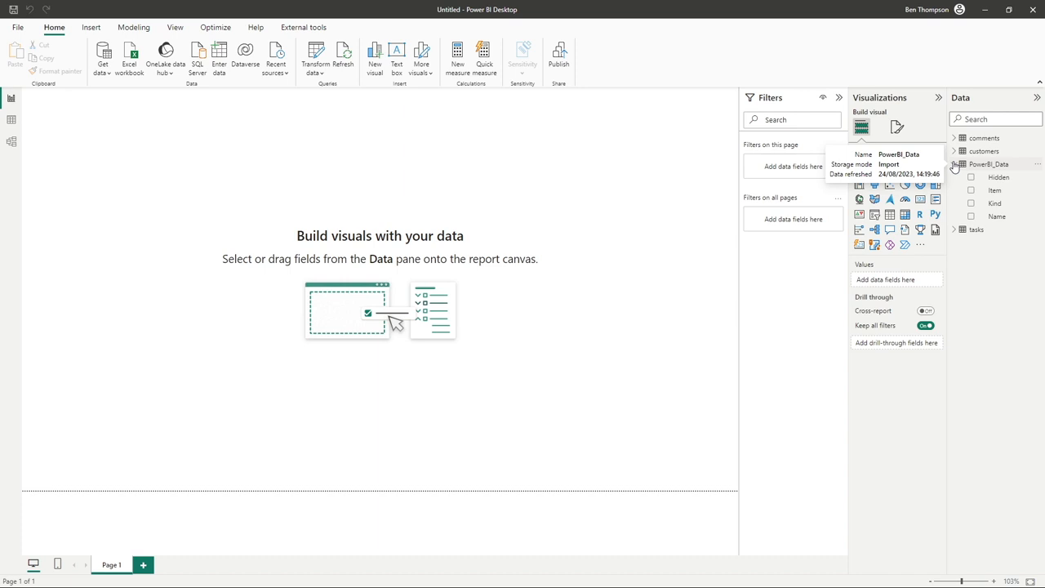
left_click(953, 164)
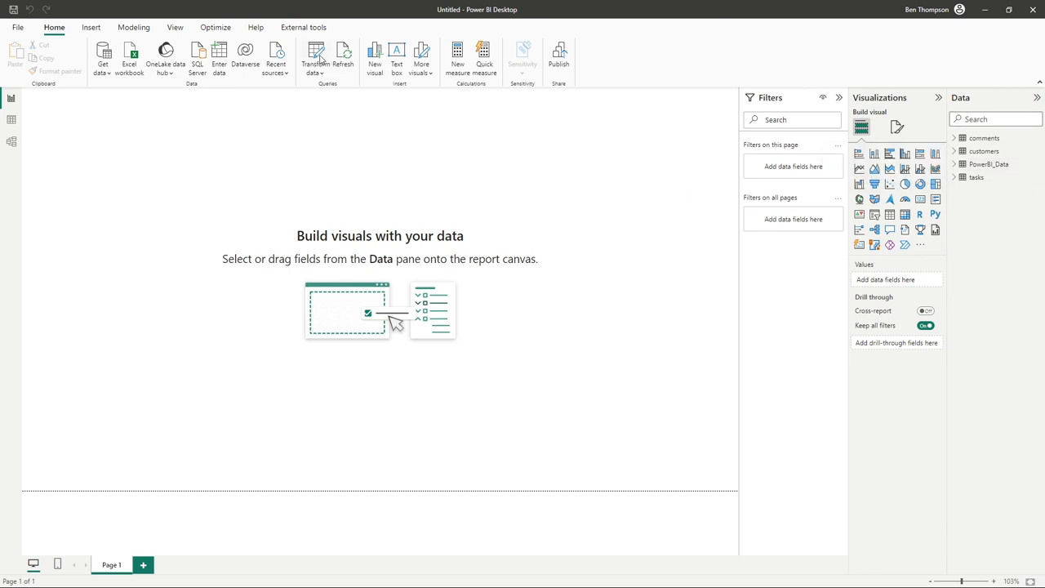
- Reopen Power Query Editor via Transform data and preview the PowerBI_Data query
left_click(315, 57)
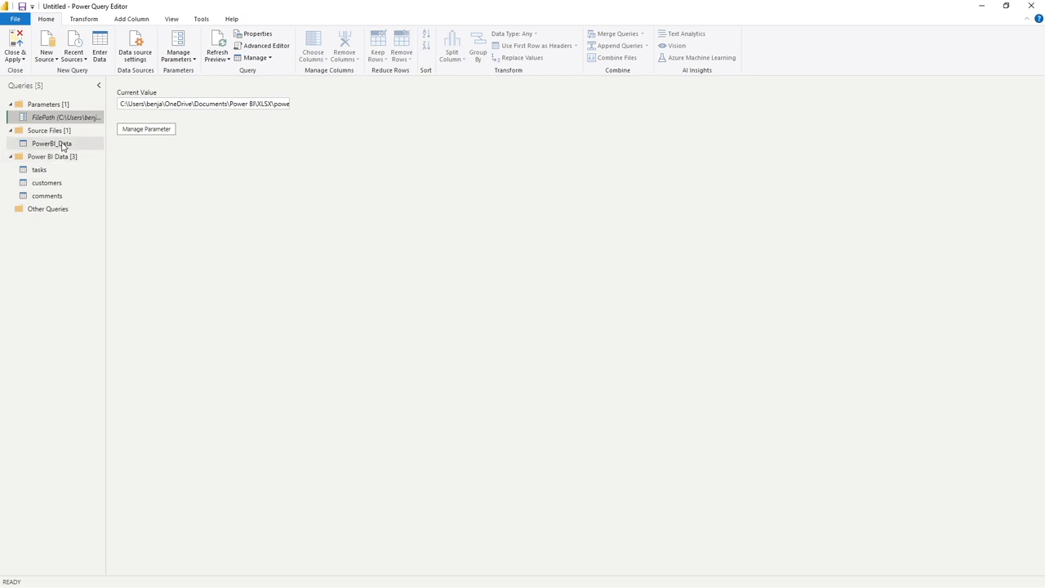
left_click(51, 143)
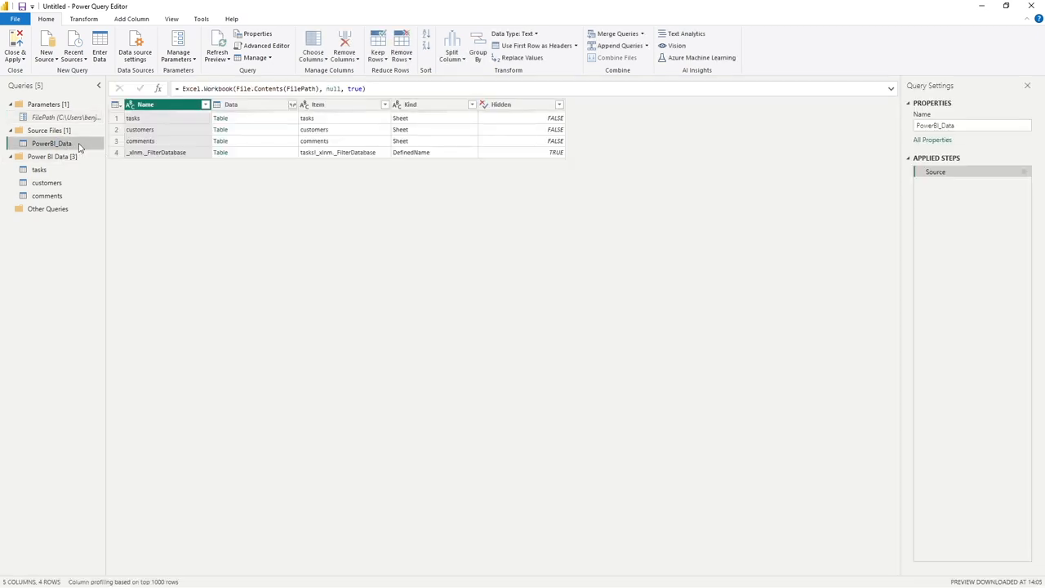
- Open the PowerBI_Data query's context menu in the Queries pane
right_click(52, 143)
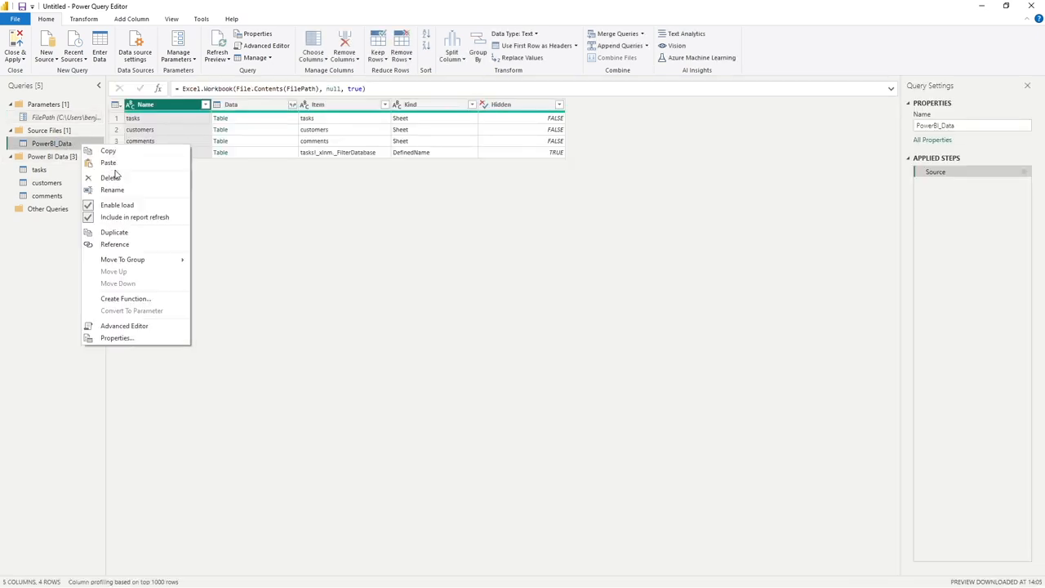
mouse_move(117, 205)
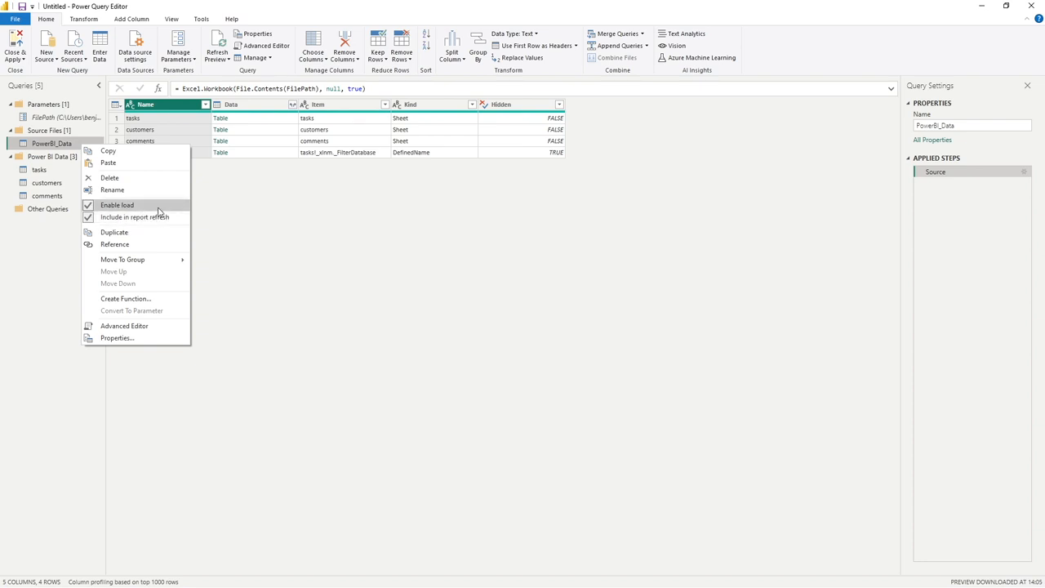
mouse_move(134, 216)
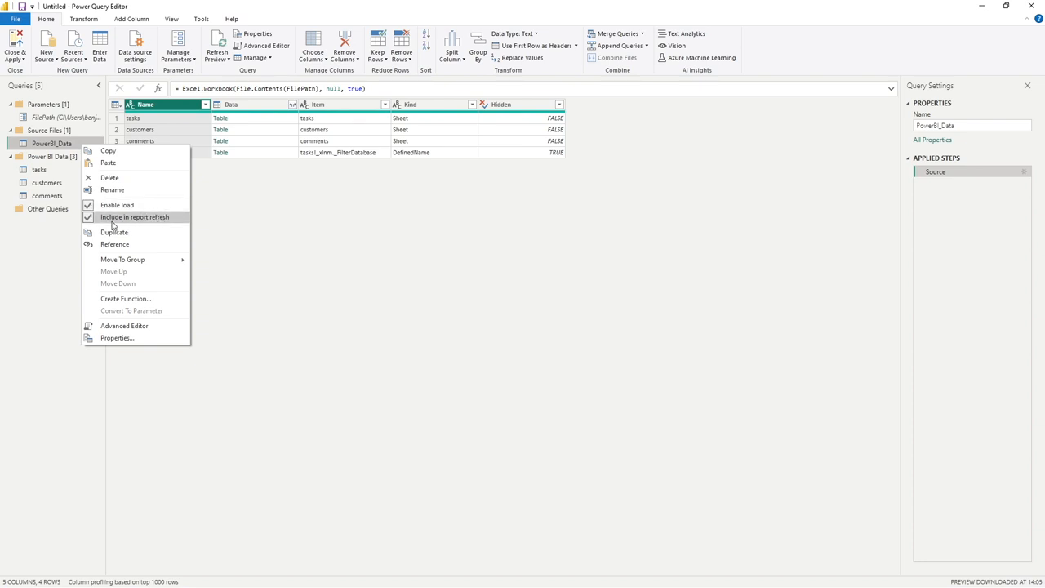
mouse_move(165, 221)
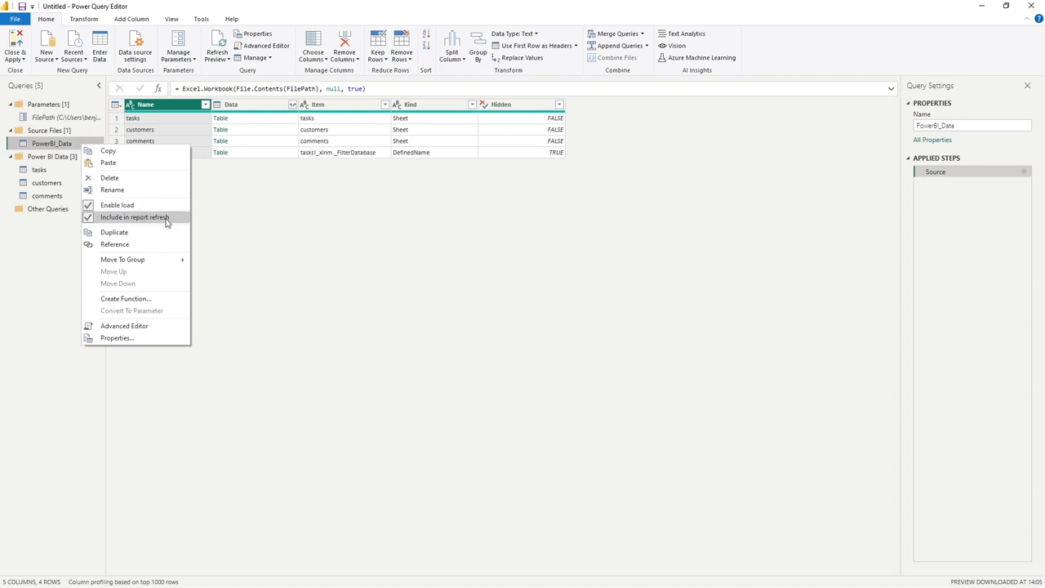
mouse_move(179, 222)
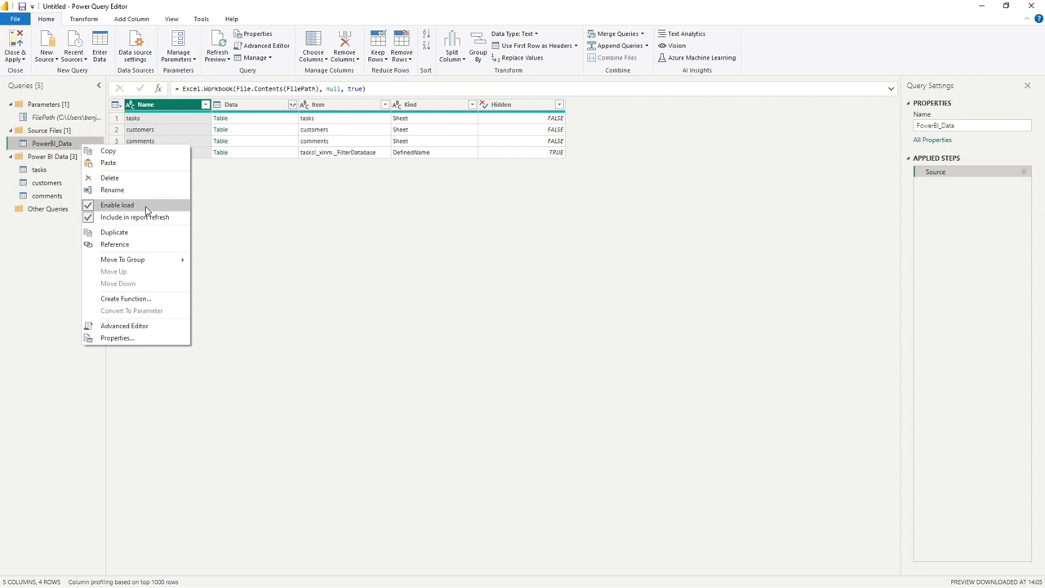
- Uncheck Enable load for PowerBI_Data and accept the data-loss warning
left_click(117, 205)
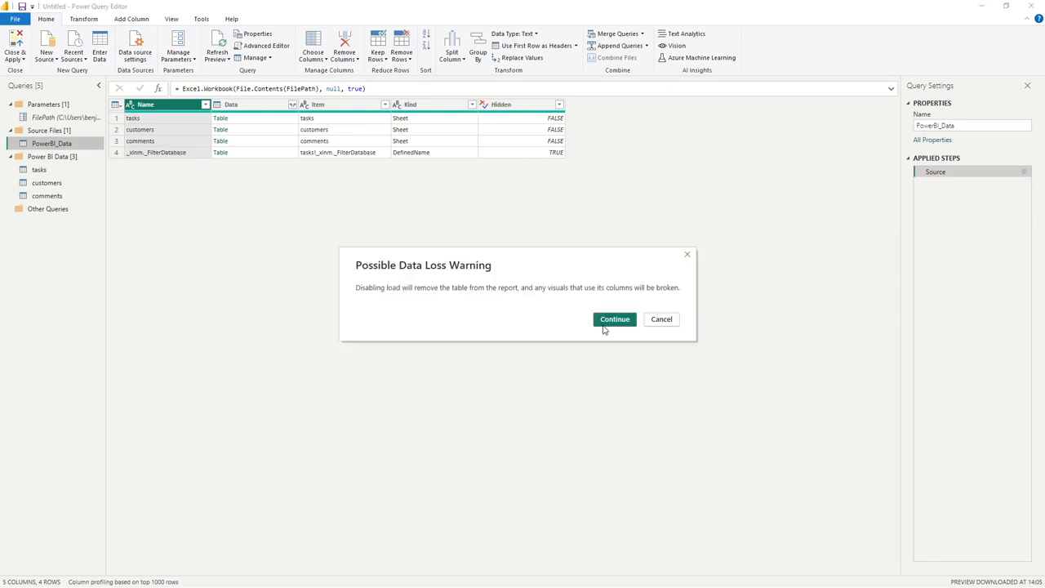
left_click(614, 318)
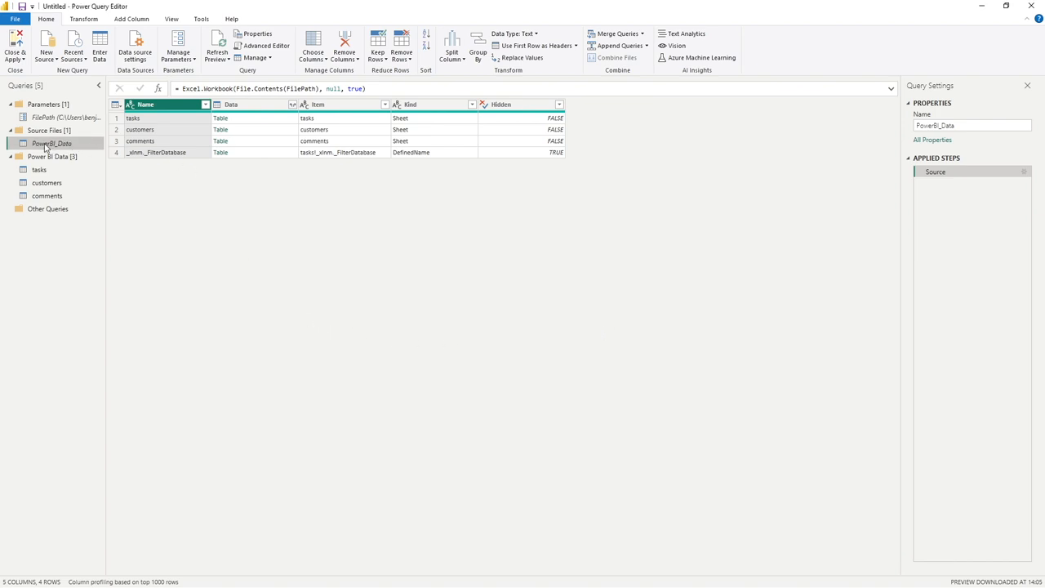
mouse_move(52, 144)
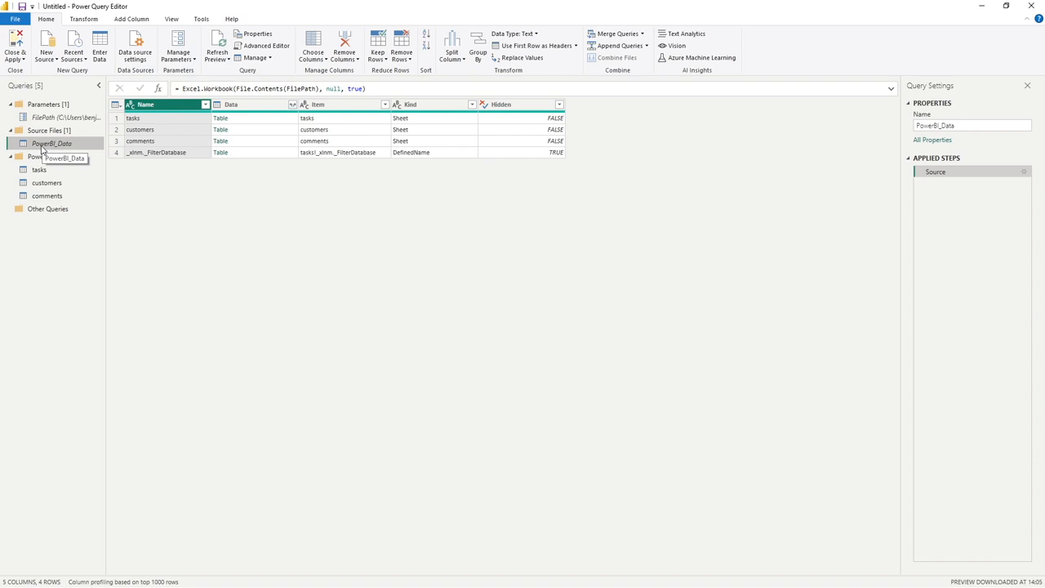